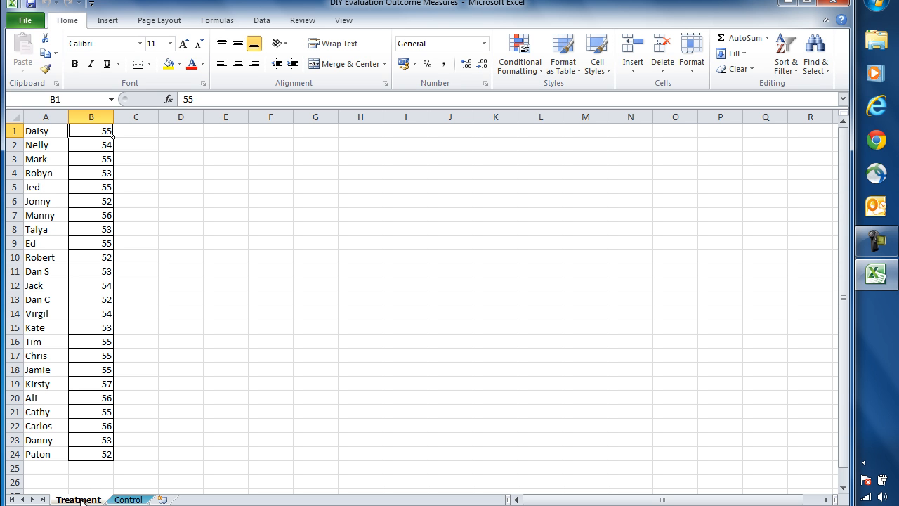
mouse_move(48, 284)
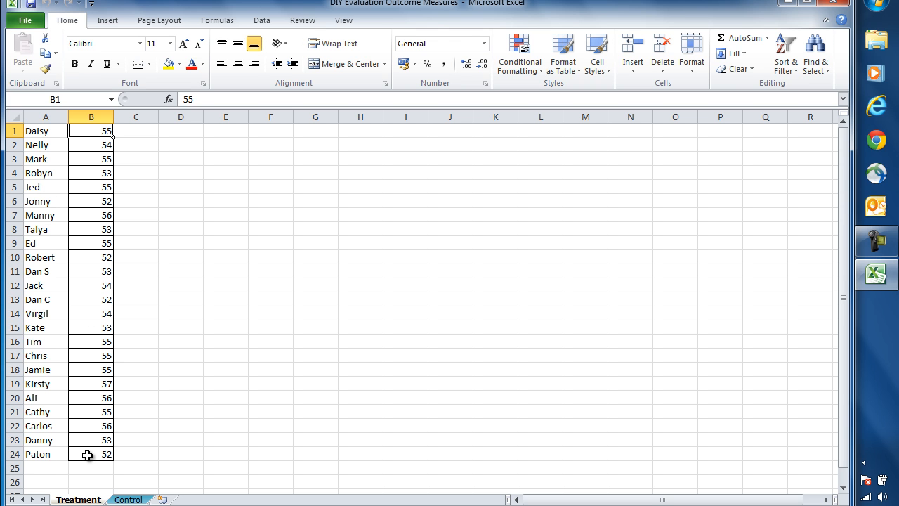
View the Control sheet listing the 24 control scores in the 50s
left_click(130, 500)
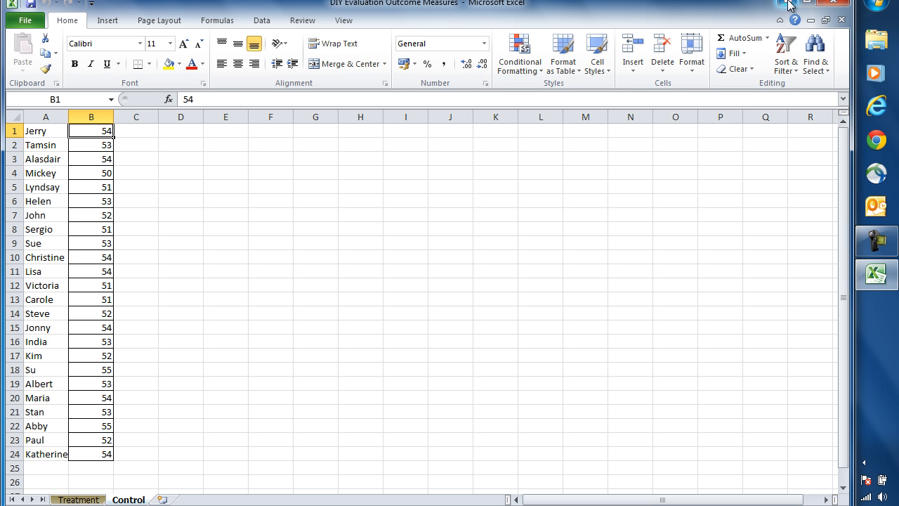
mouse_move(807, 18)
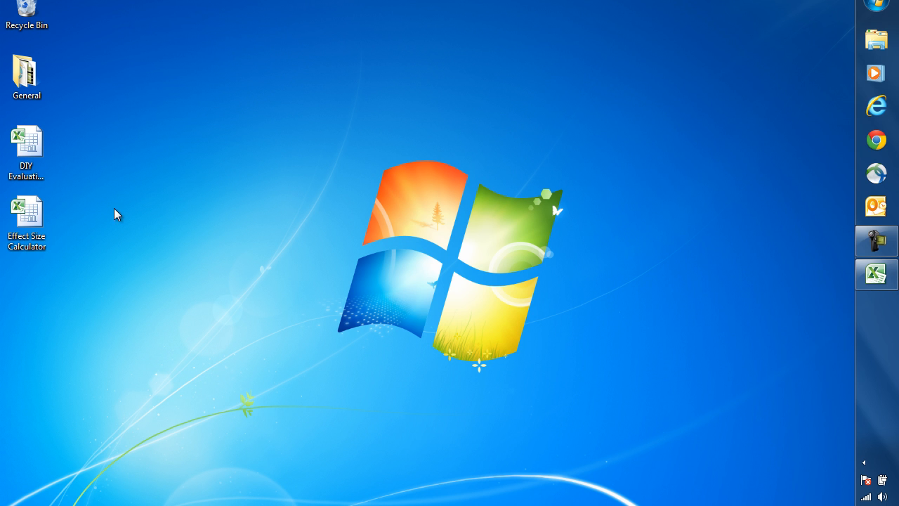
Open the Effect Size Calculator workbook from its desktop icon
left_click(27, 213)
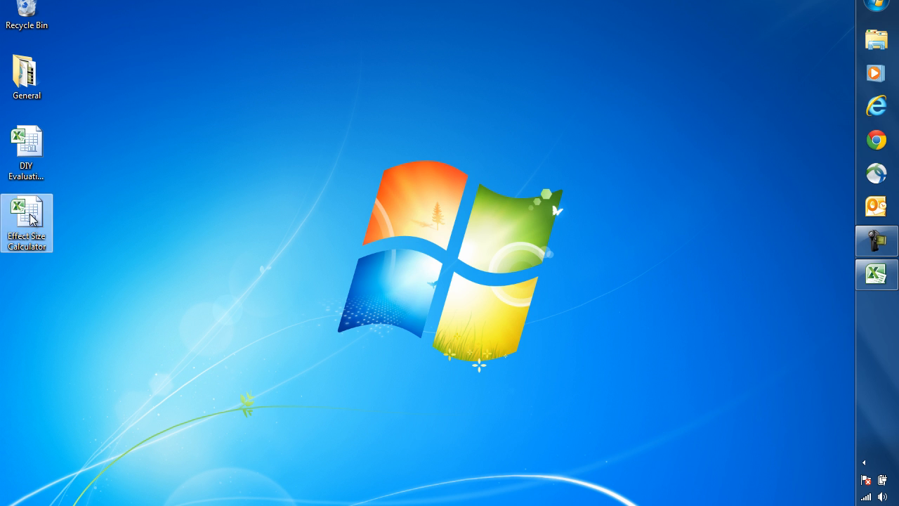
double_click(26, 222)
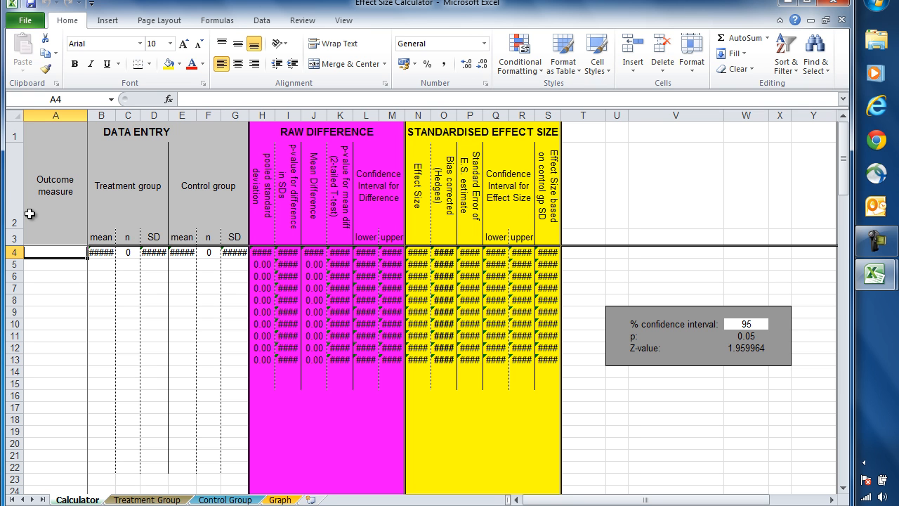
mouse_move(275, 167)
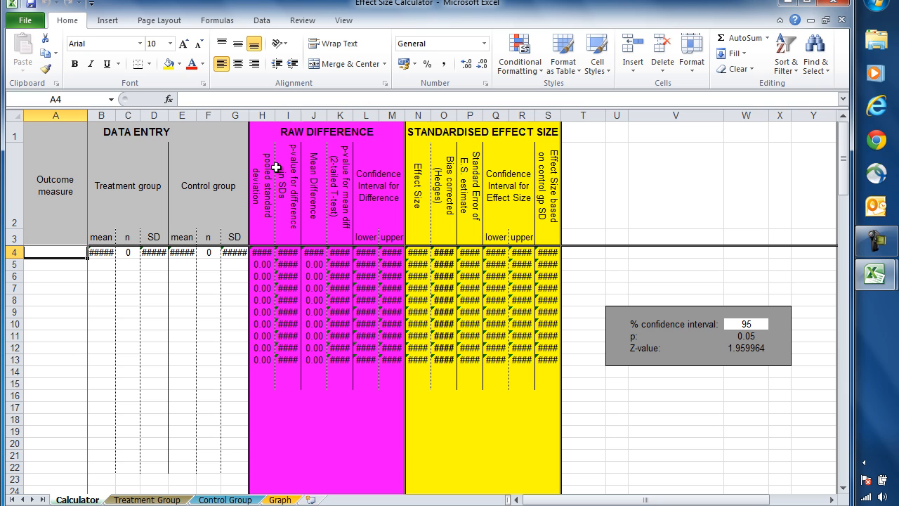
mouse_move(89, 263)
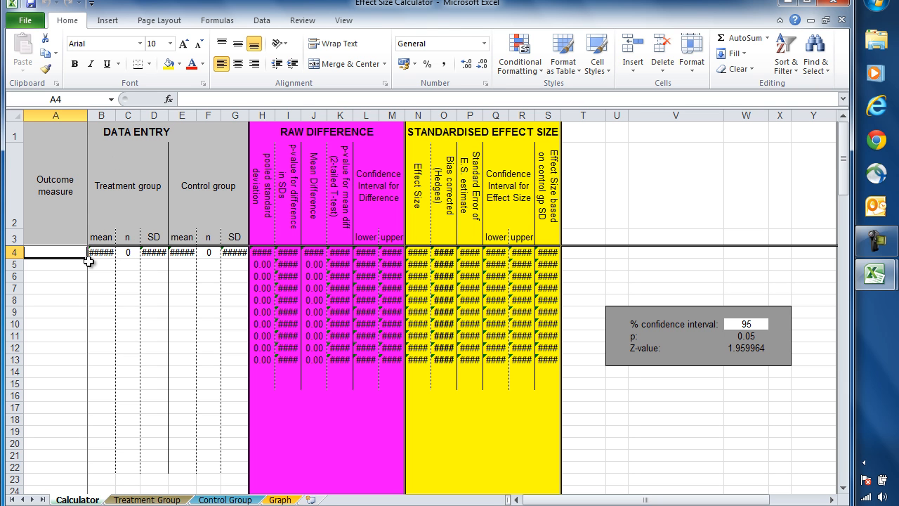
mouse_move(171, 279)
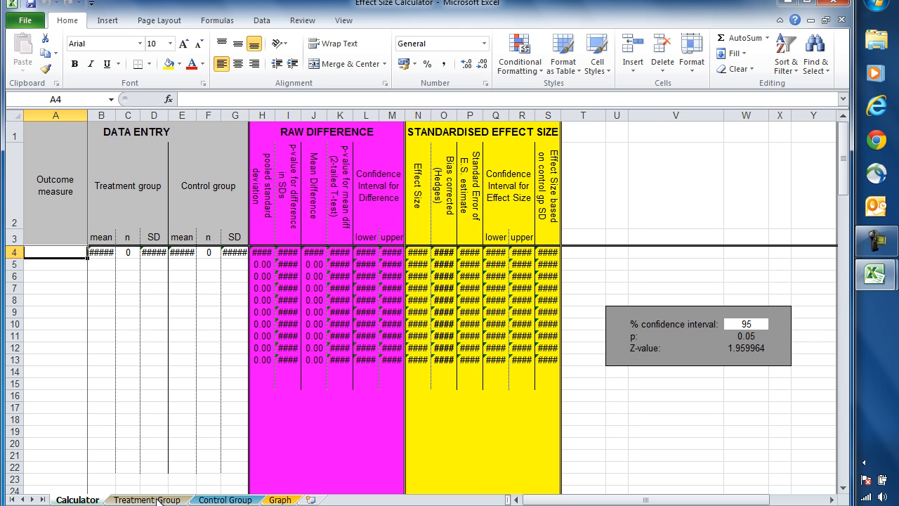
View the calculator's Treatment Group sheet with its empty Score column and #DIV/0! SD
left_click(146, 500)
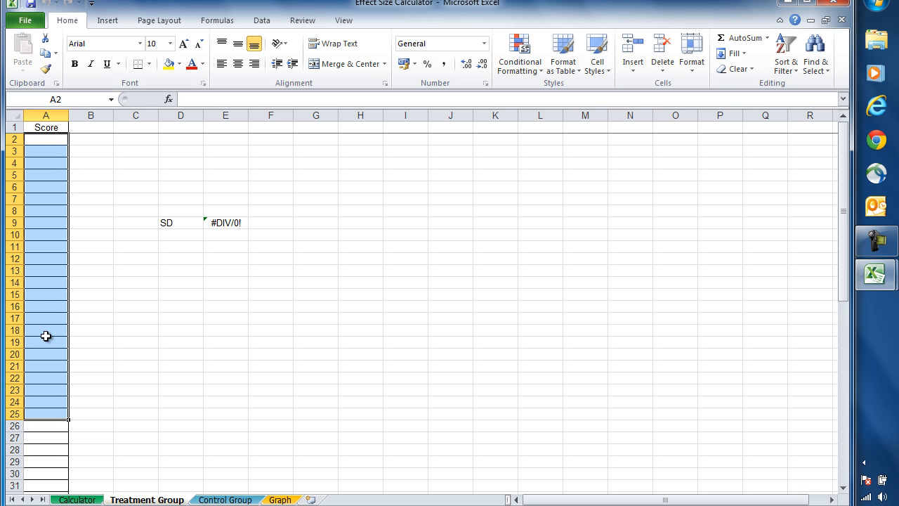
mouse_move(38, 452)
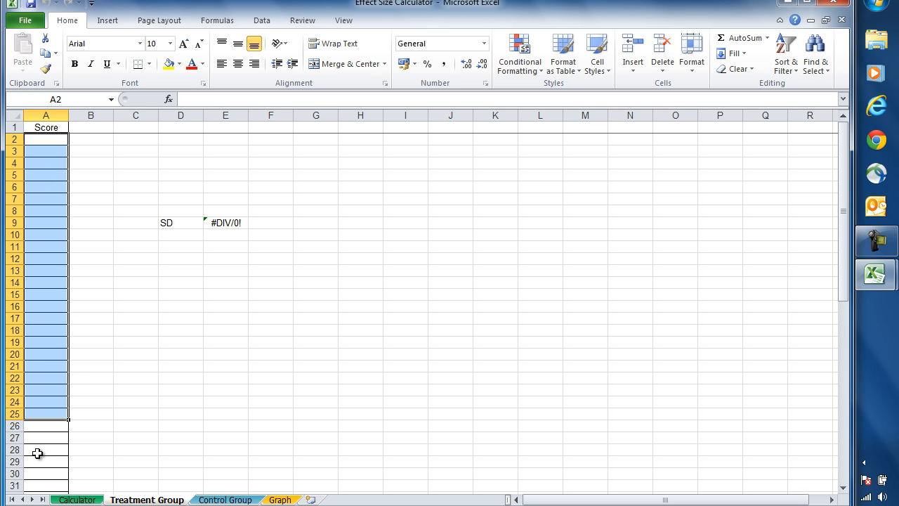
mouse_move(191, 348)
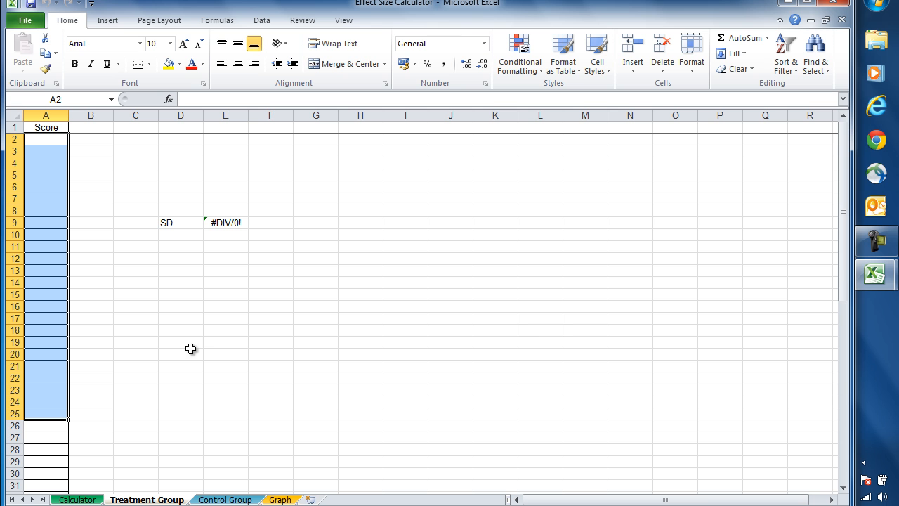
mouse_move(876, 274)
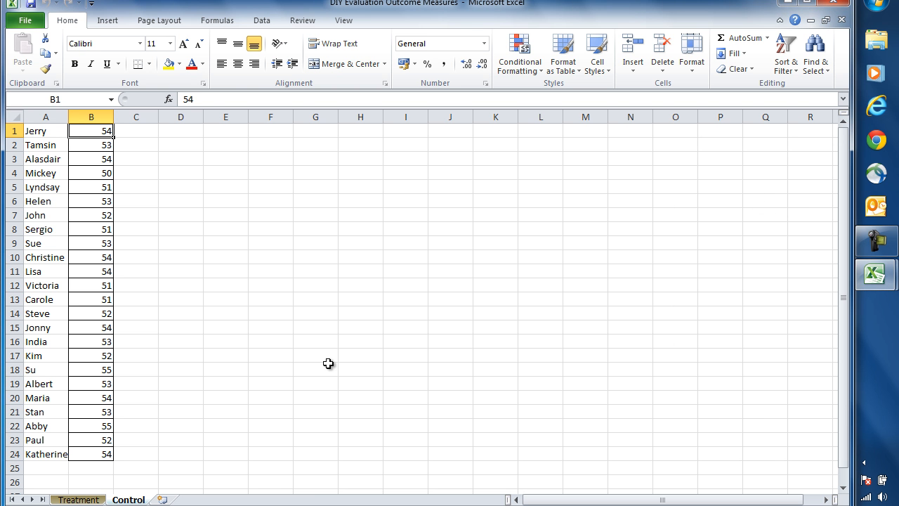
Copy the 24 treatment scores into the Treatment Group Score column, giving SD 1.464557
left_click(77, 500)
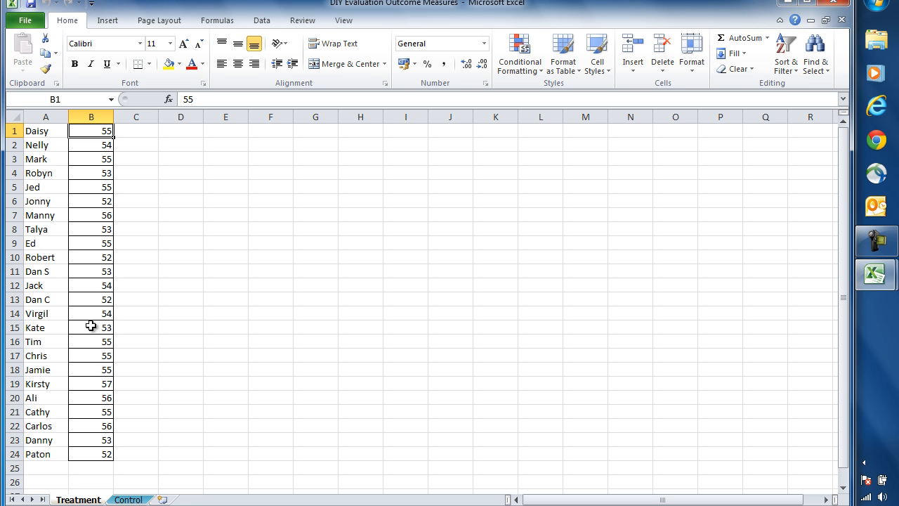
left_click_drag(90, 131, 98, 454)
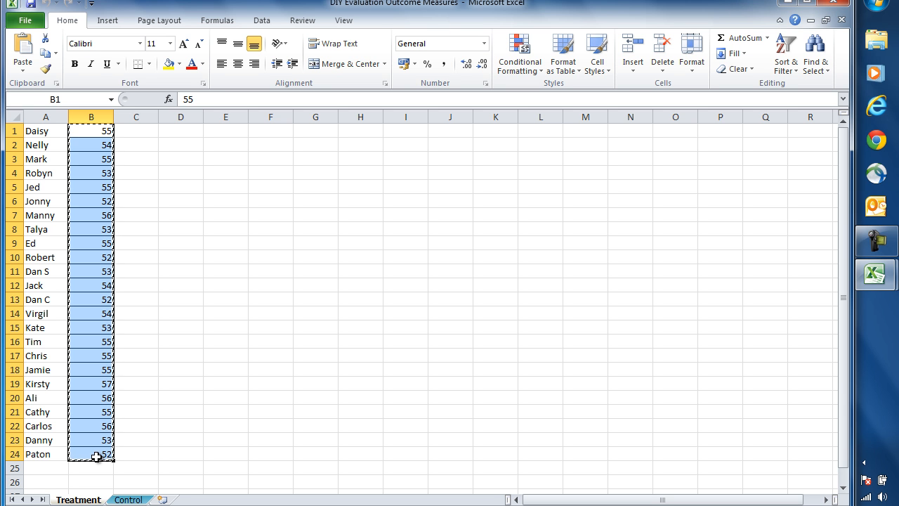
mouse_move(877, 274)
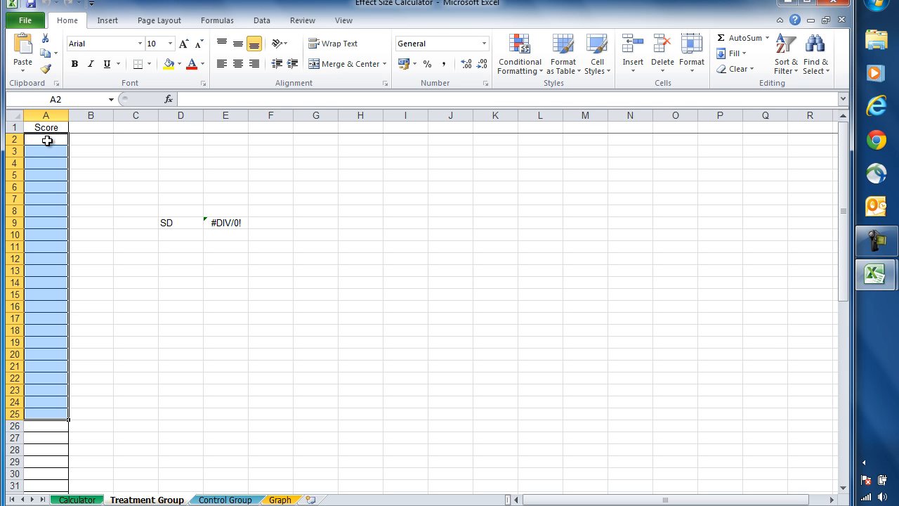
key("ctrl+v")
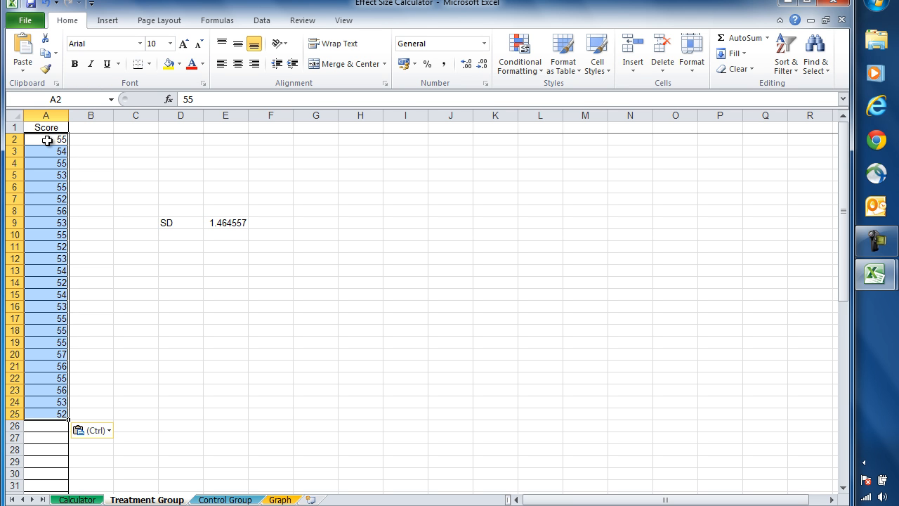
mouse_move(135, 194)
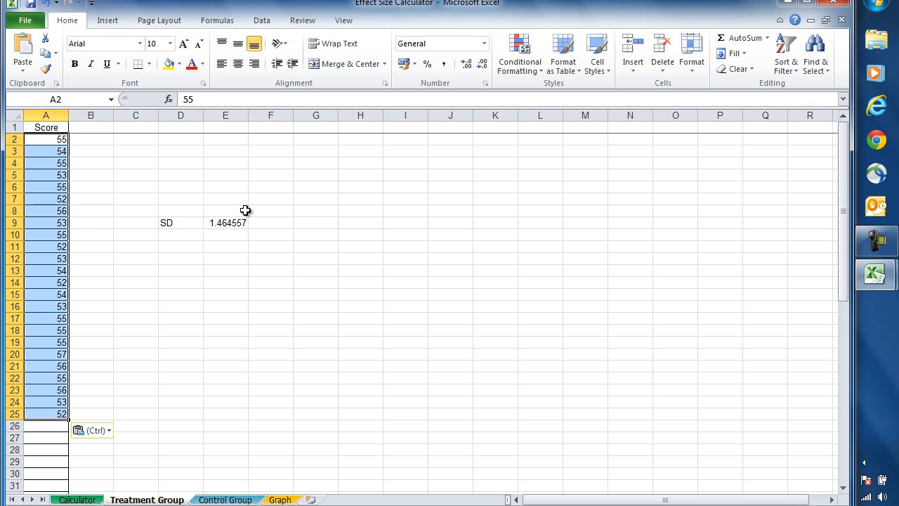
mouse_move(90, 236)
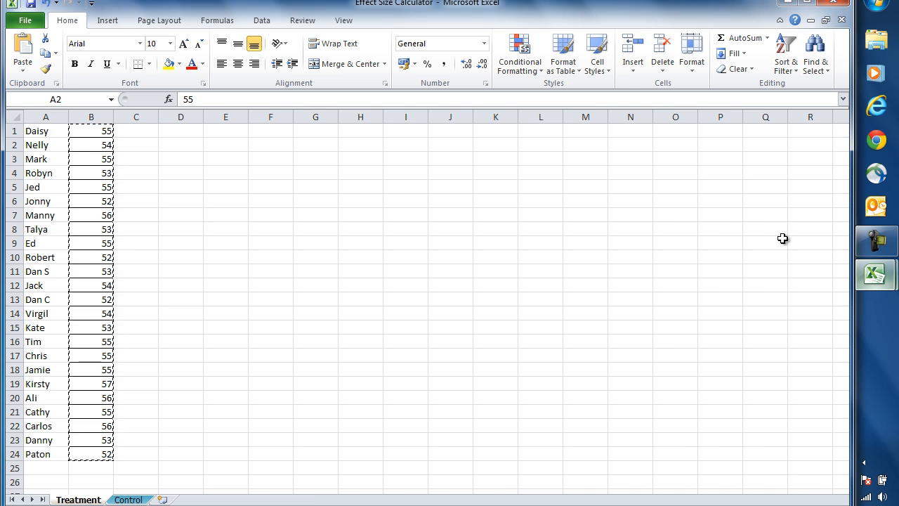
Copy the 24 control scores into the Control Group Score column, giving SD 1.37261
left_click(90, 117)
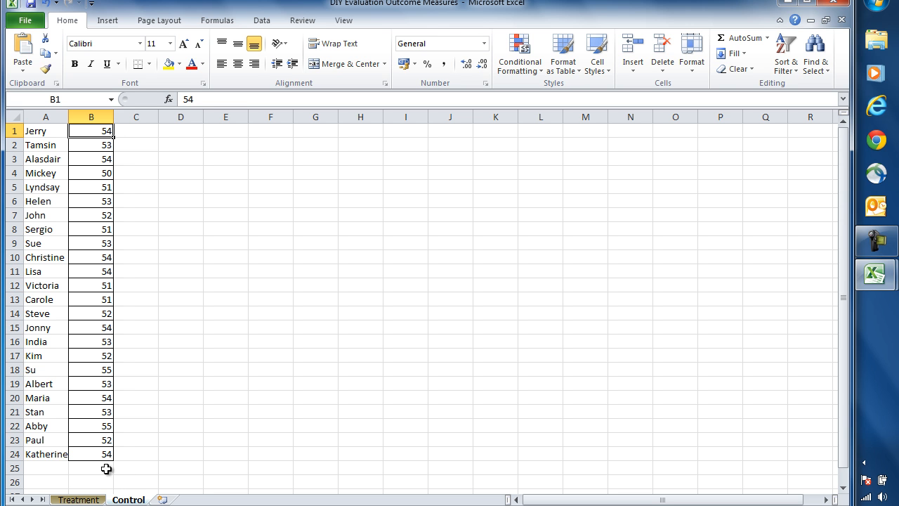
left_click_drag(90, 131, 90, 452)
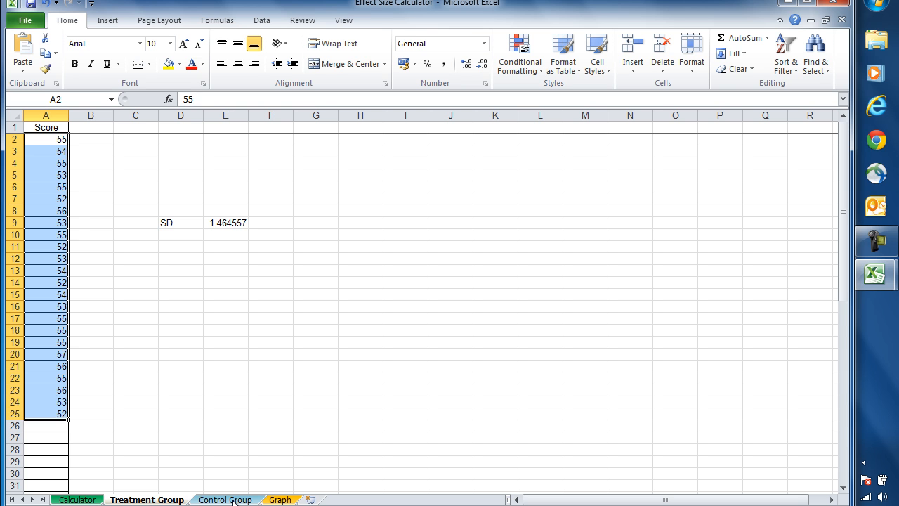
left_click(225, 500)
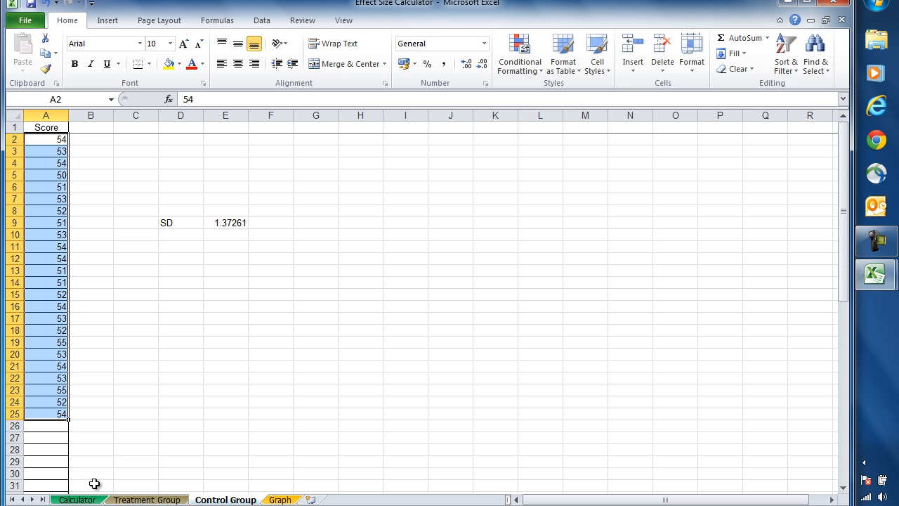
Enter 'PIPS reading test' as the outcome measure on the Calculator sheet
left_click(78, 500)
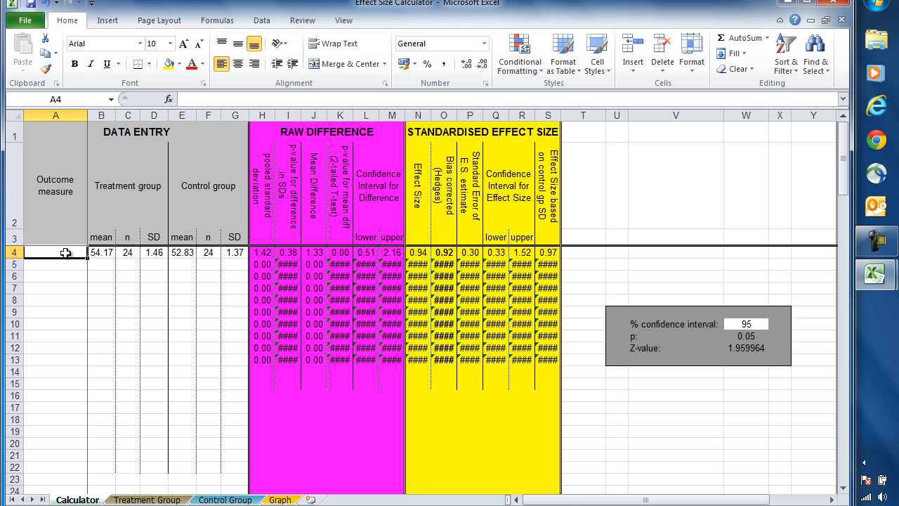
type("PIPS reading test")
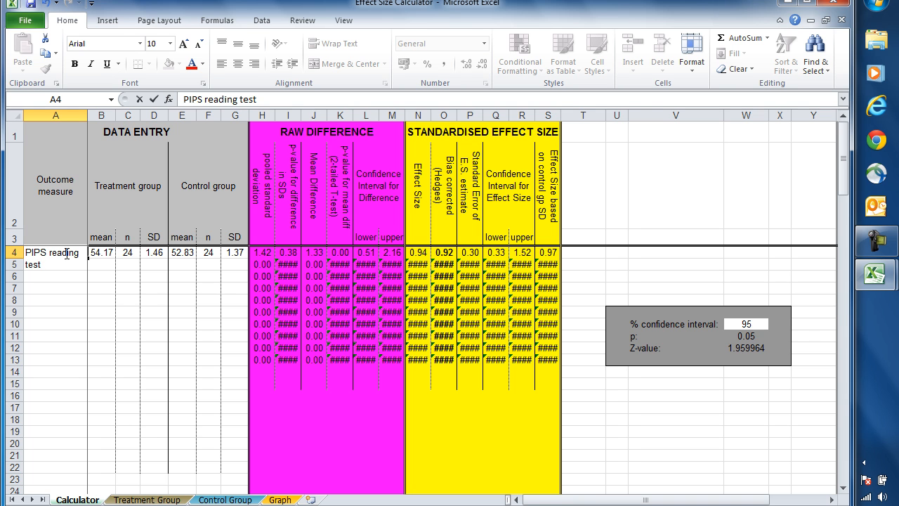
left_click(101, 253)
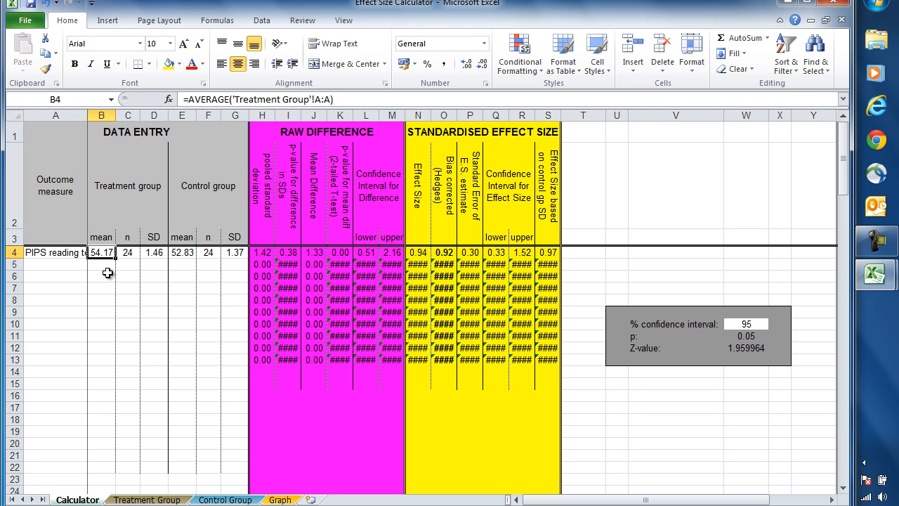
left_click(128, 253)
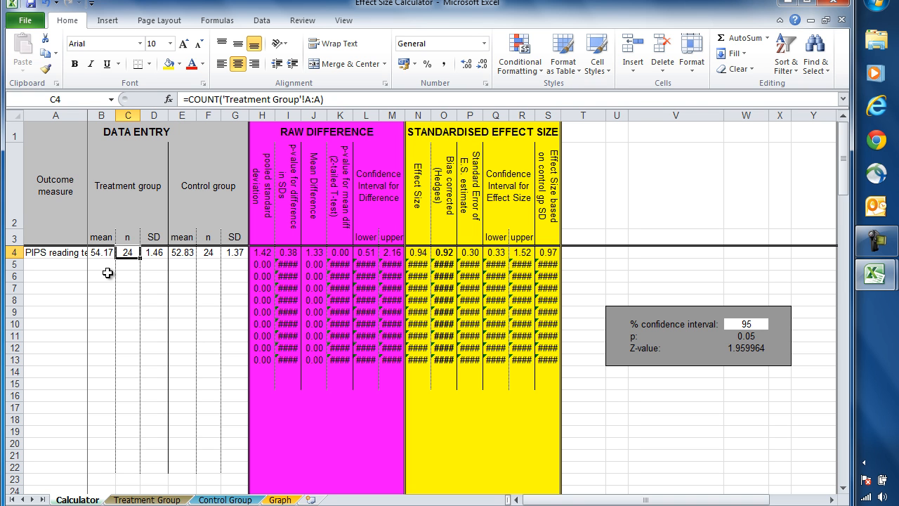
left_click(154, 253)
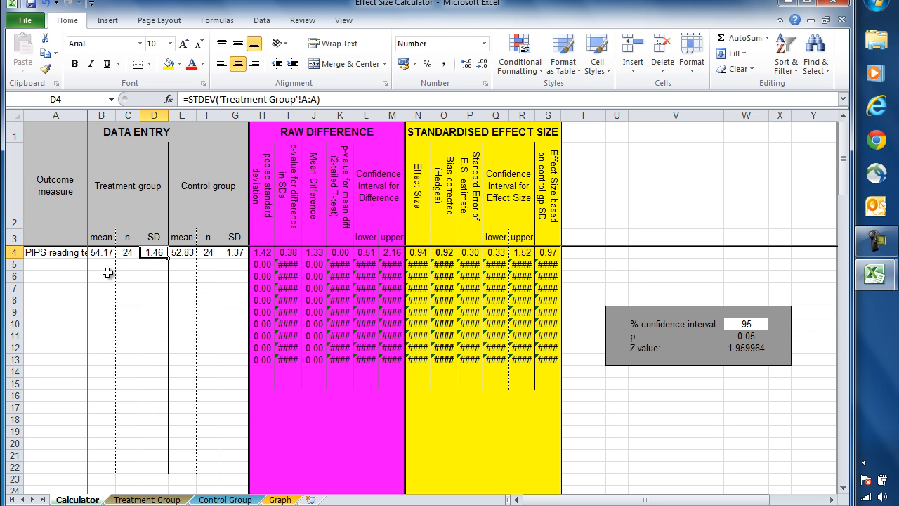
left_click(181, 253)
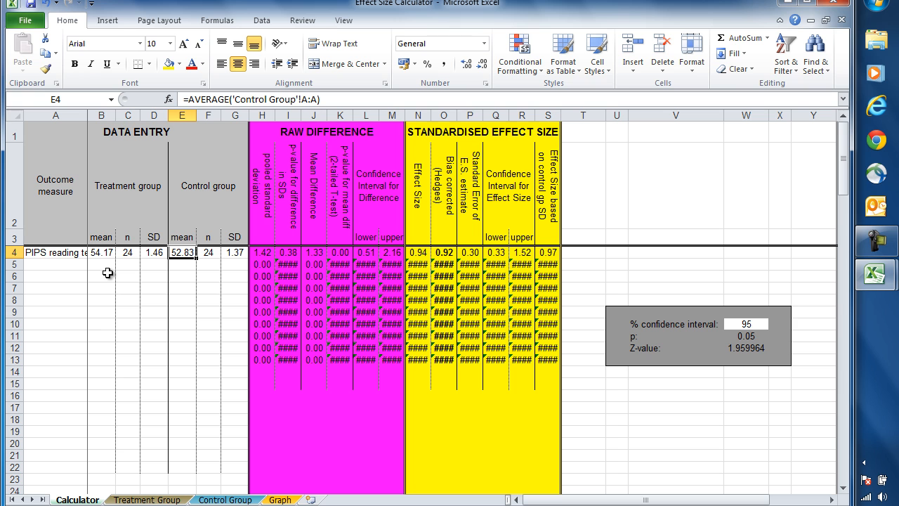
left_click(208, 253)
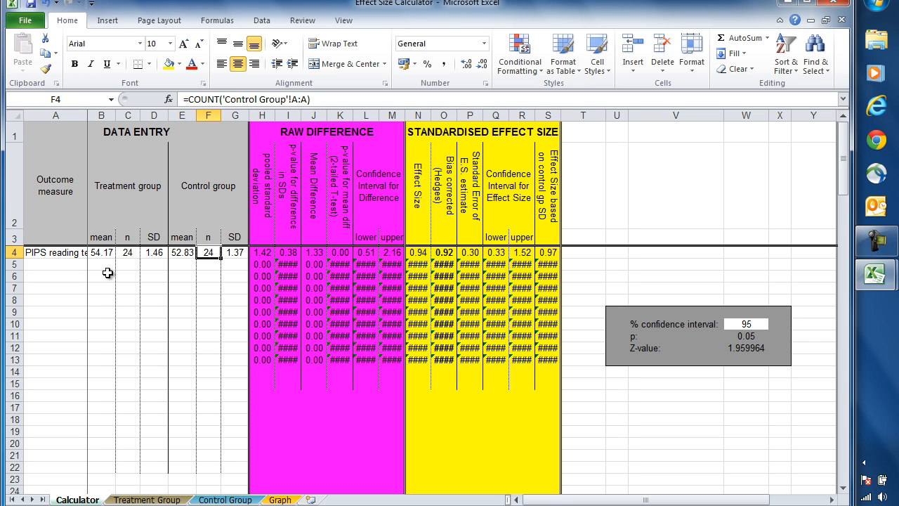
left_click(236, 253)
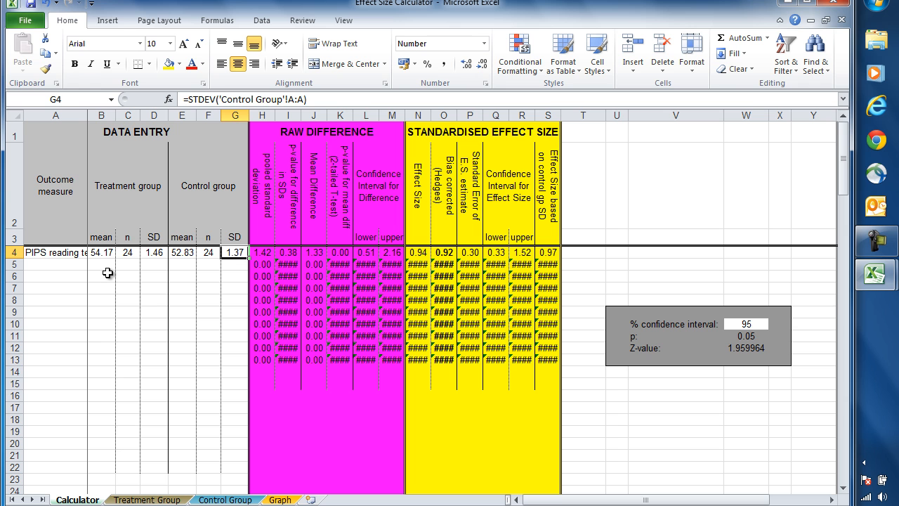
left_click(261, 253)
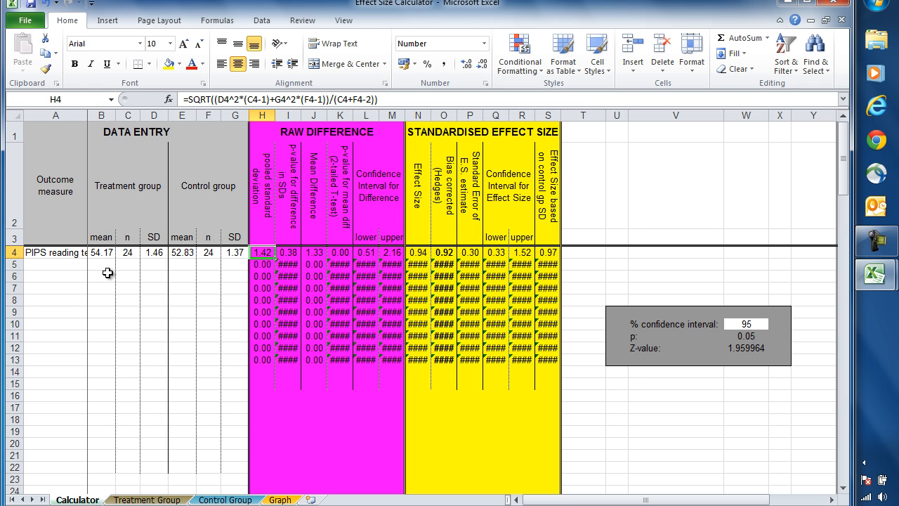
left_click(288, 253)
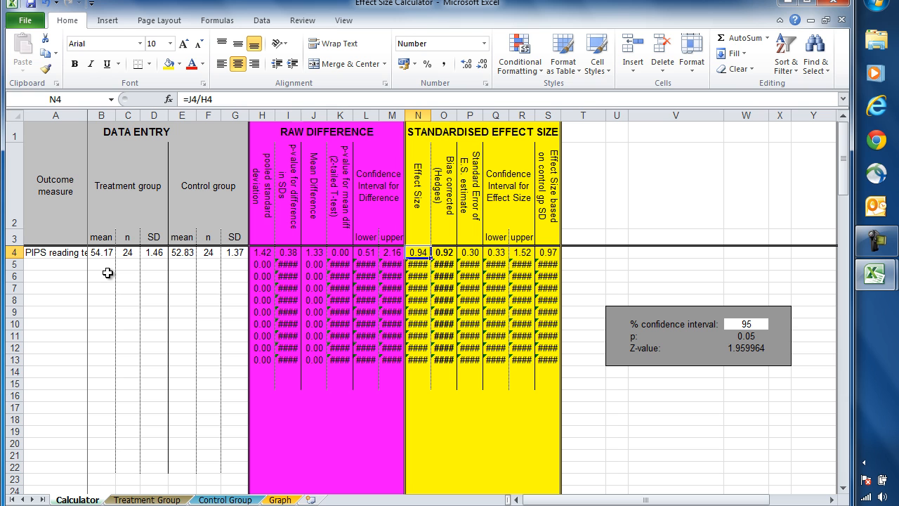
left_click(444, 253)
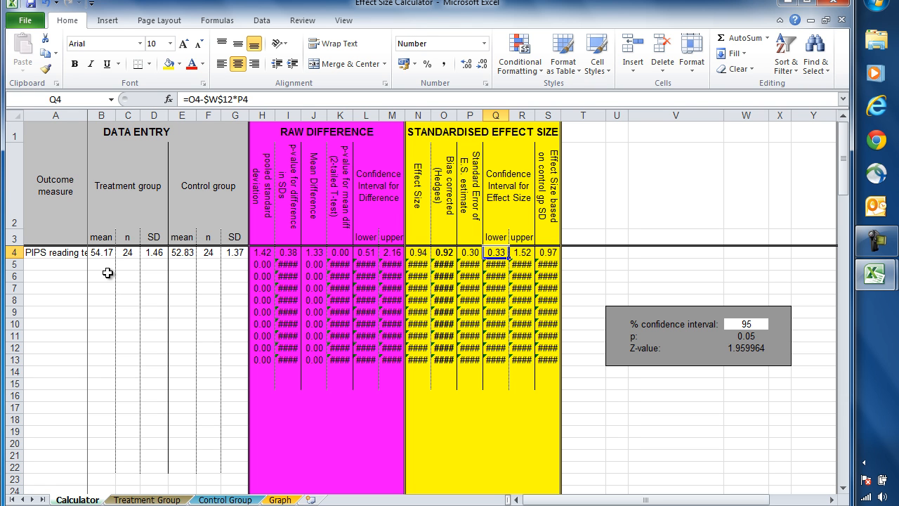
left_click(522, 253)
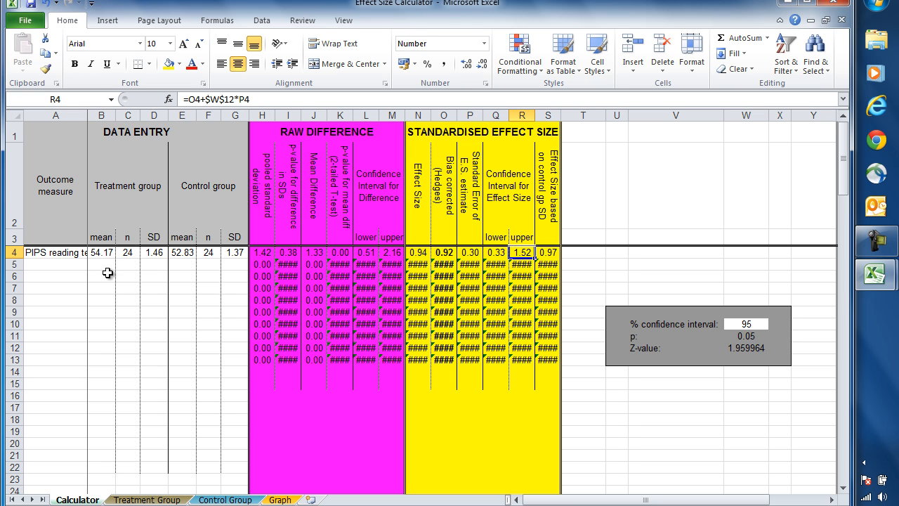
mouse_move(238, 424)
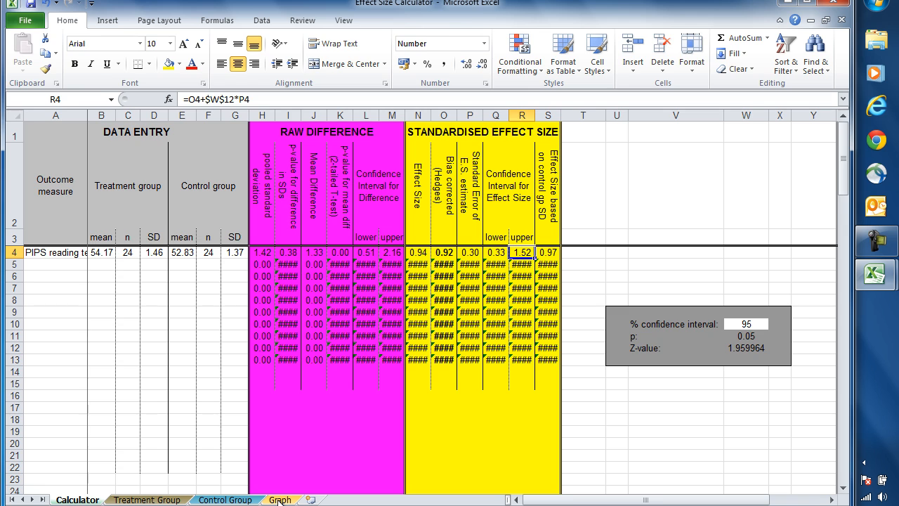
left_click(280, 500)
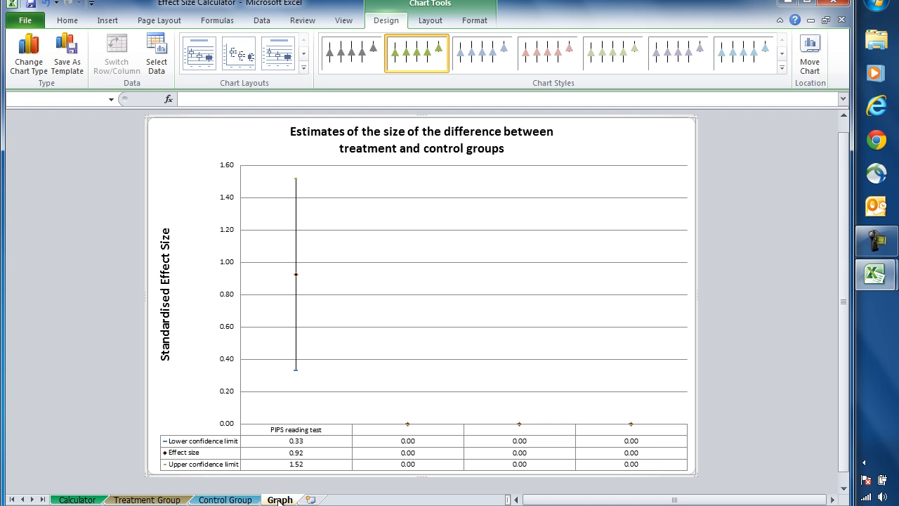
mouse_move(304, 479)
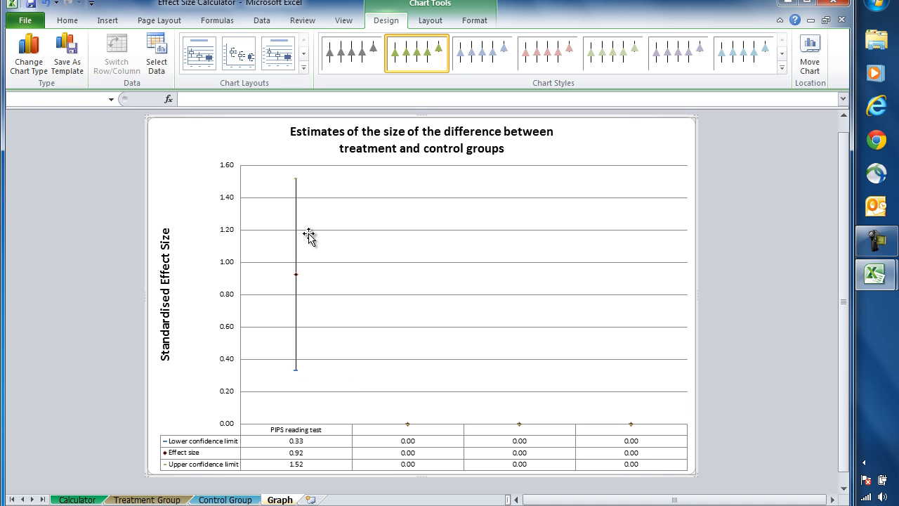
mouse_move(292, 178)
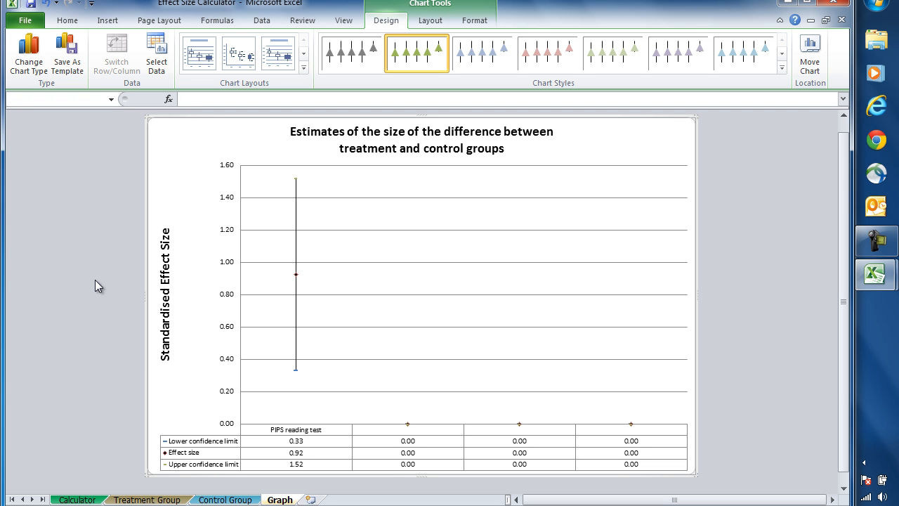
mouse_move(298, 281)
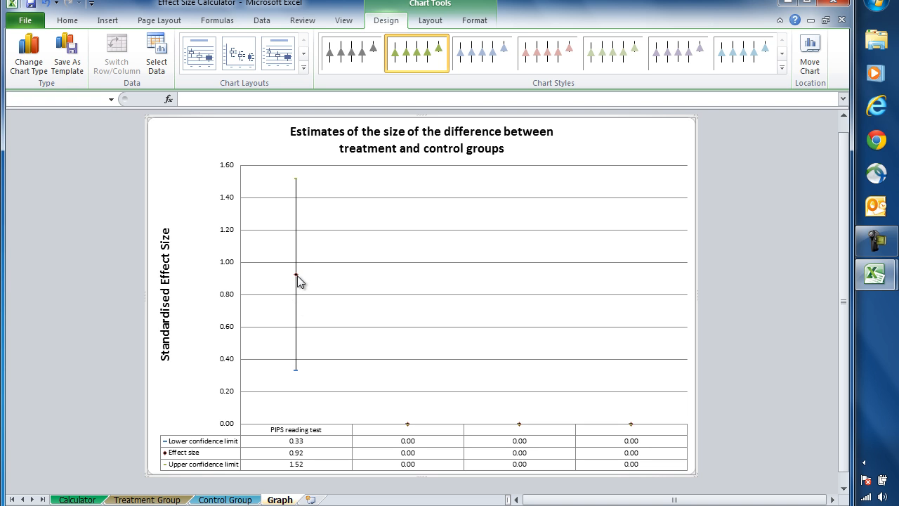
mouse_move(301, 252)
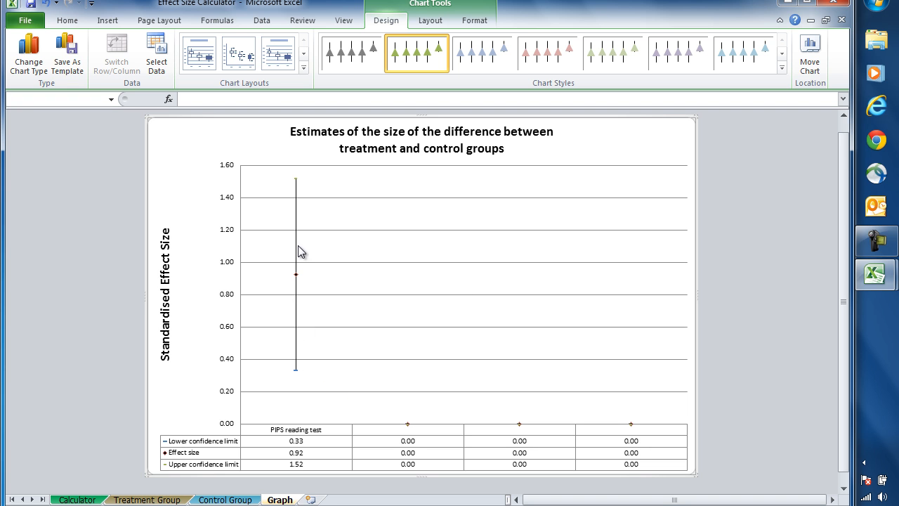
mouse_move(295, 333)
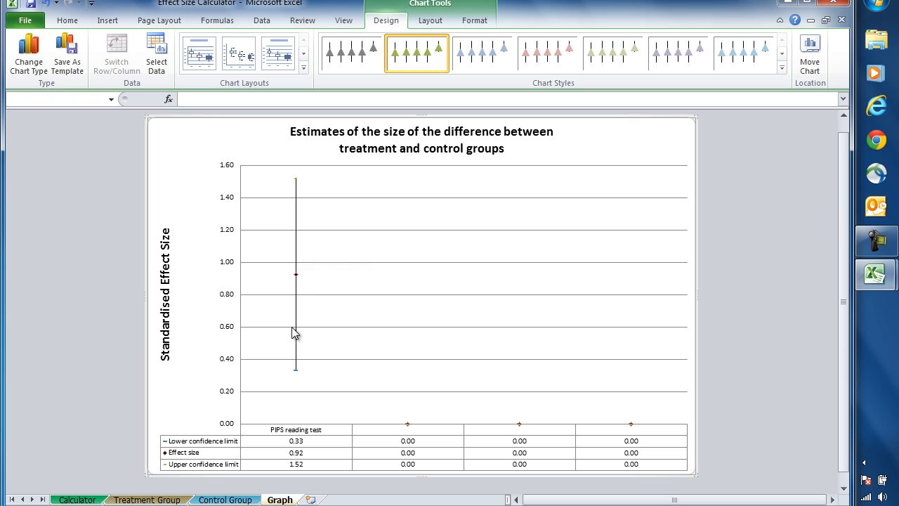
mouse_move(140, 341)
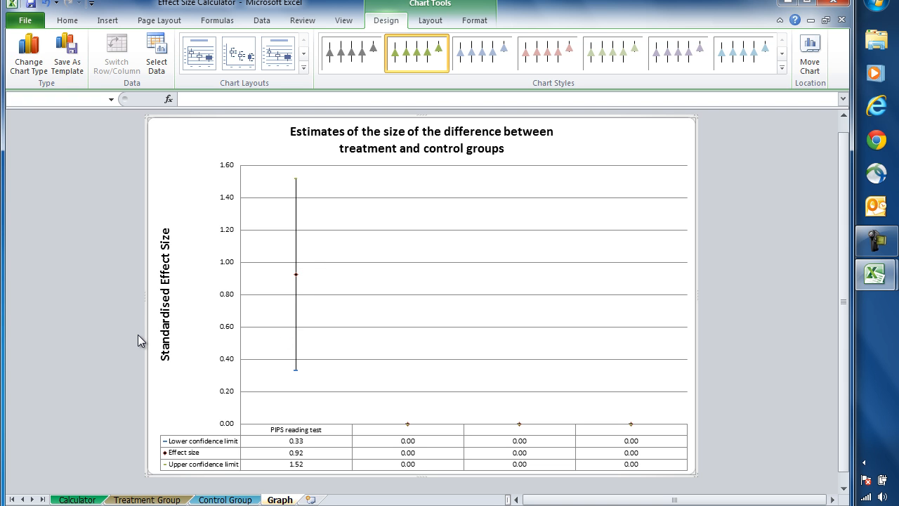